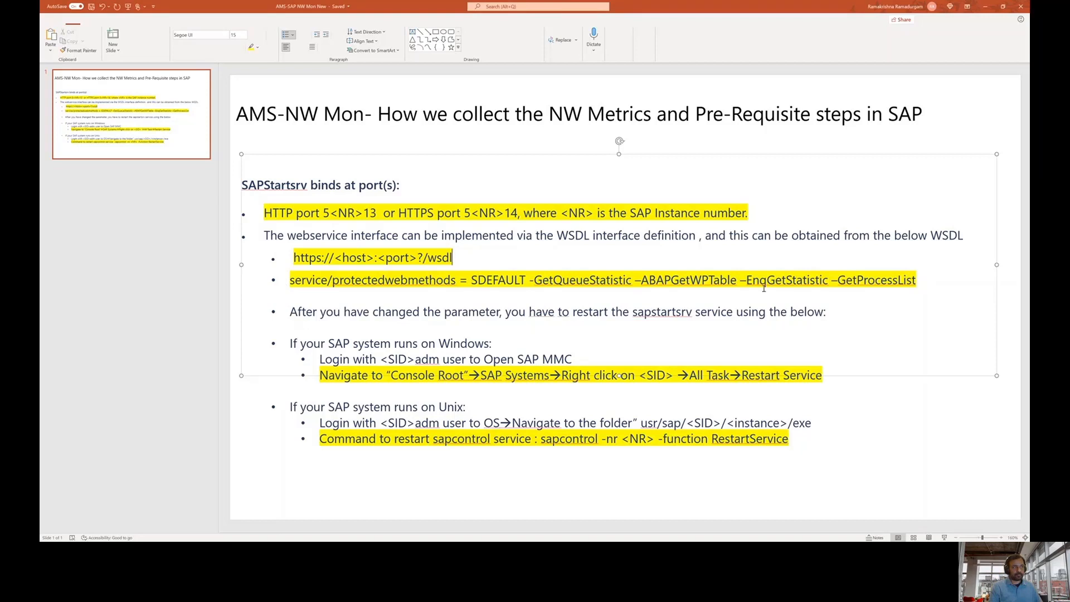
# Review the SAPStartsrv ports and WSDL prerequisites slide before moving to the Azure portal home
pyautogui.tripleClick(601, 280)
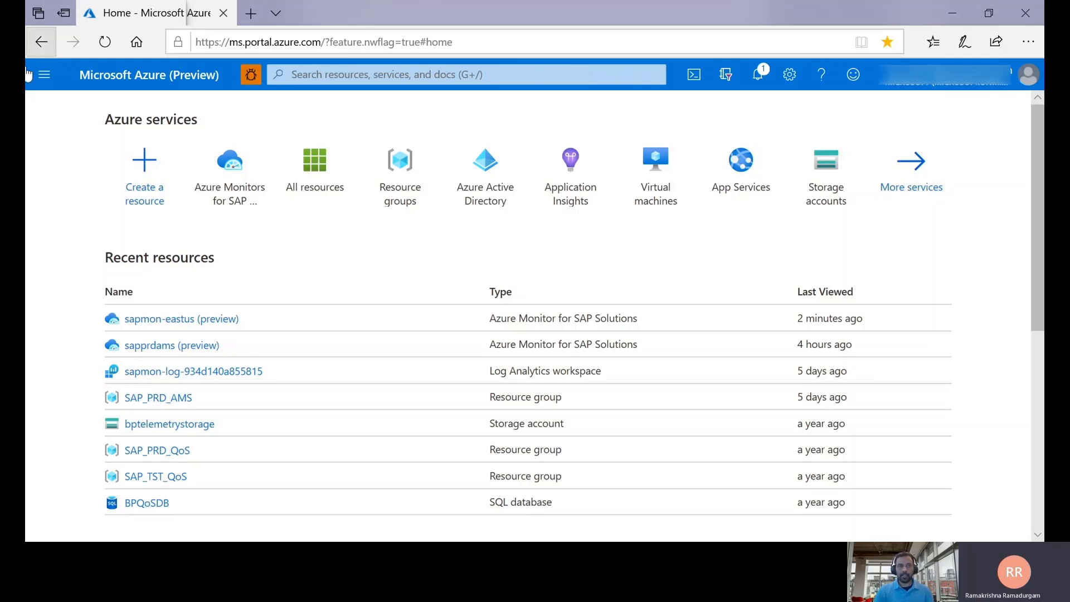
pyautogui.moveTo(182, 319)
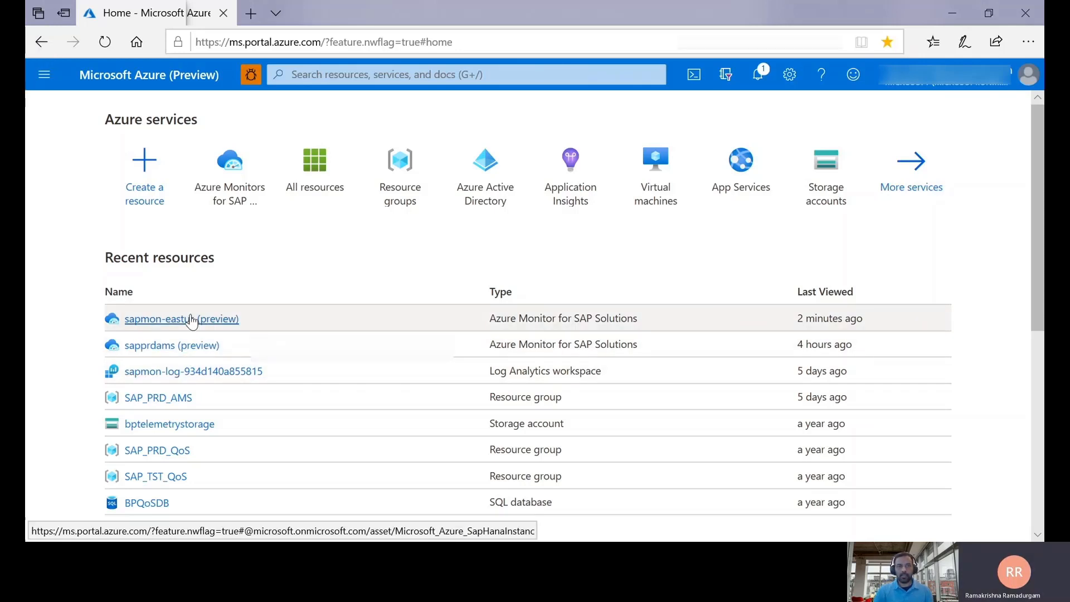
# Show the providers list of the sapmon-eastus monitor, all SAP NetWeaver and succeeded
pyautogui.click(180, 319)
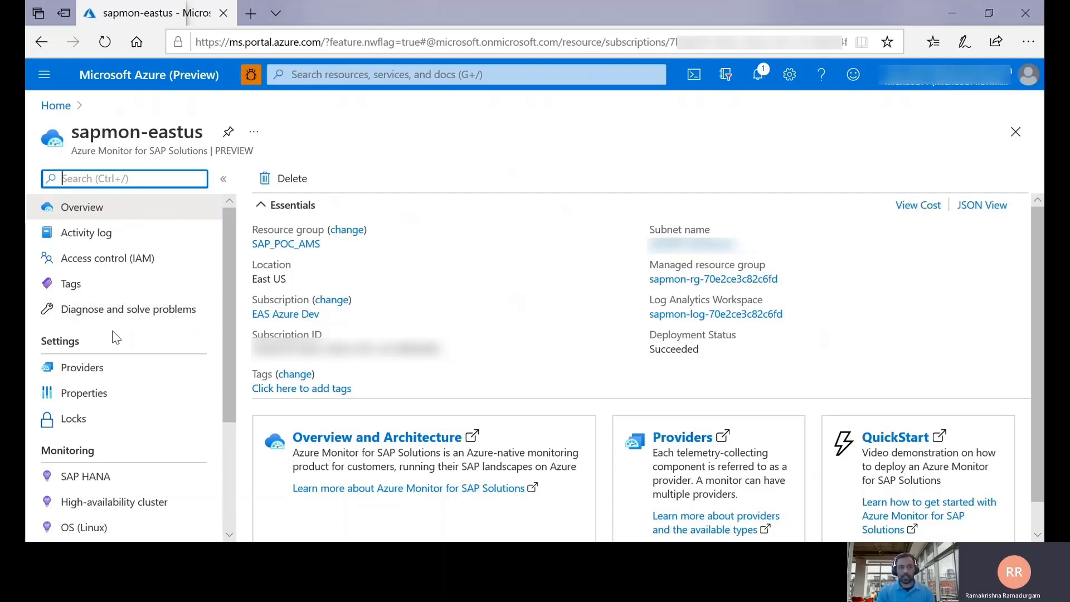
pyautogui.moveTo(81, 367)
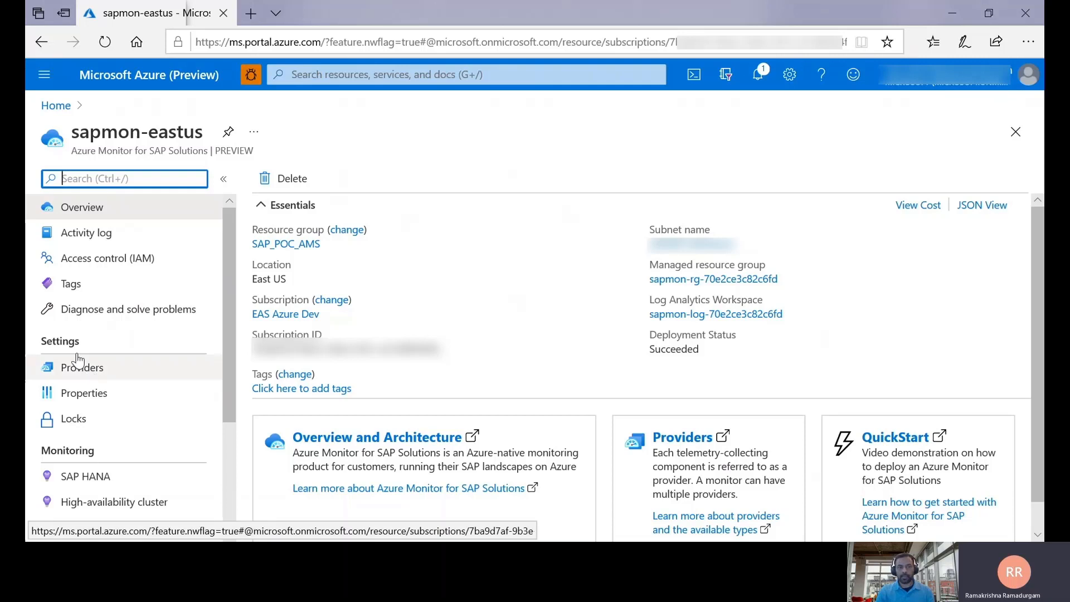
pyautogui.click(82, 367)
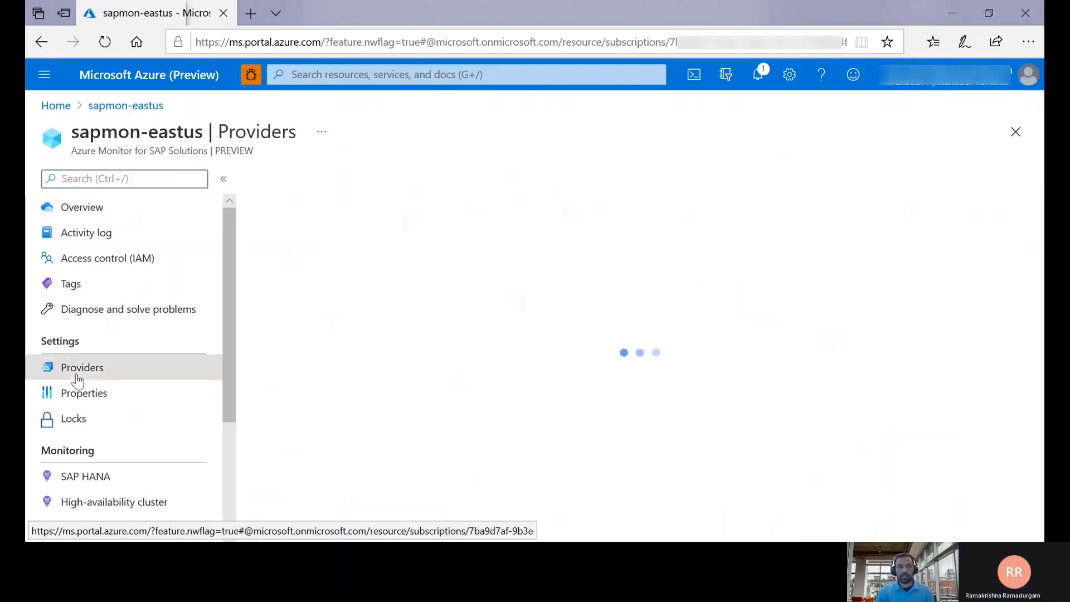
pyautogui.click(81, 367)
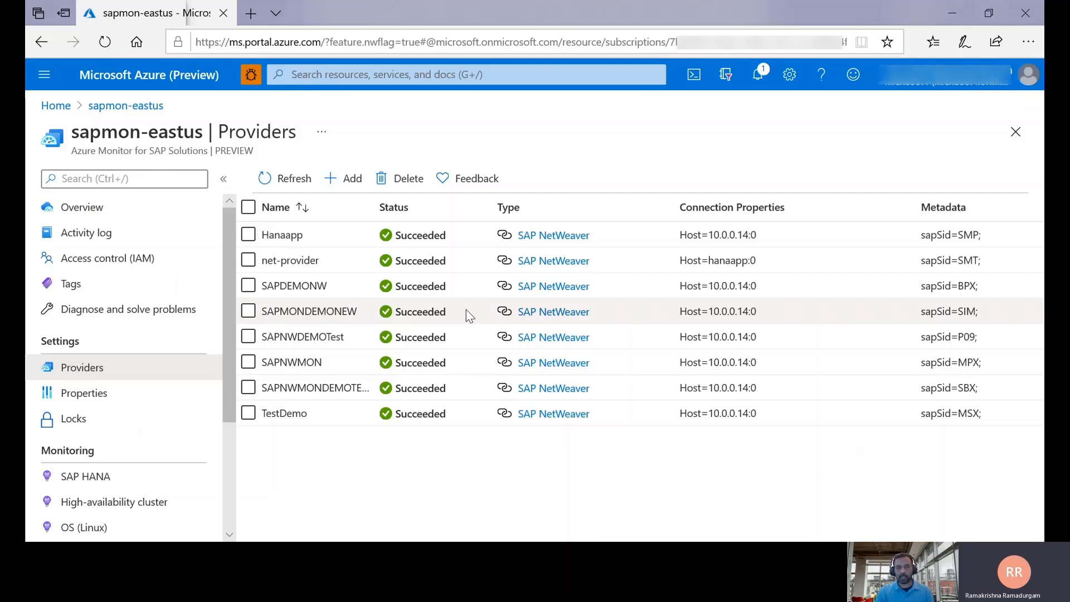
pyautogui.moveTo(483, 443)
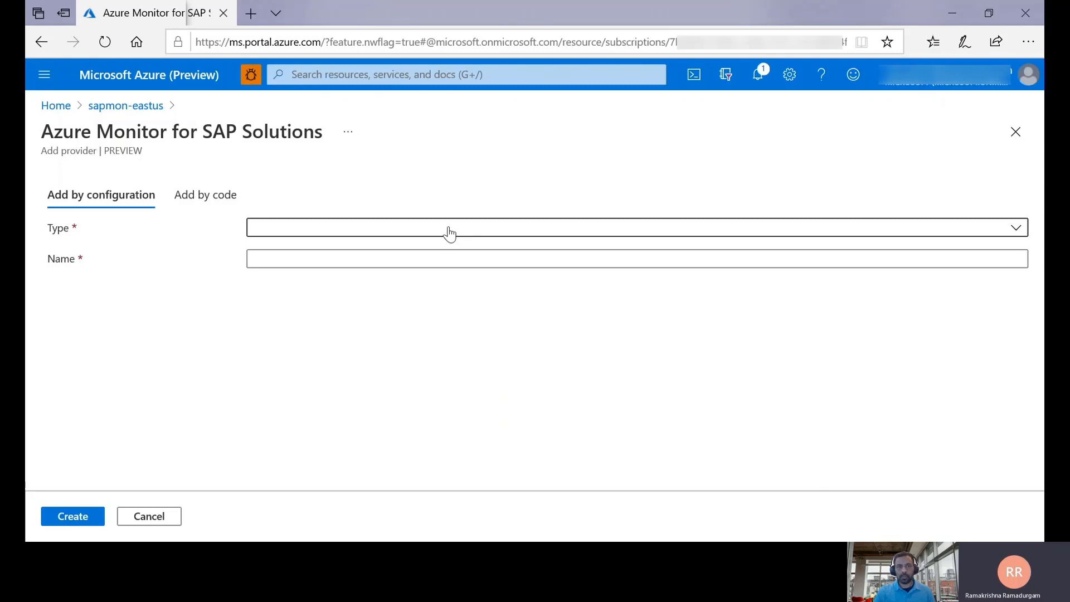
# Give the new provider type SAP NetWeaver and the name SAPONAZUREDEMO
pyautogui.click(635, 228)
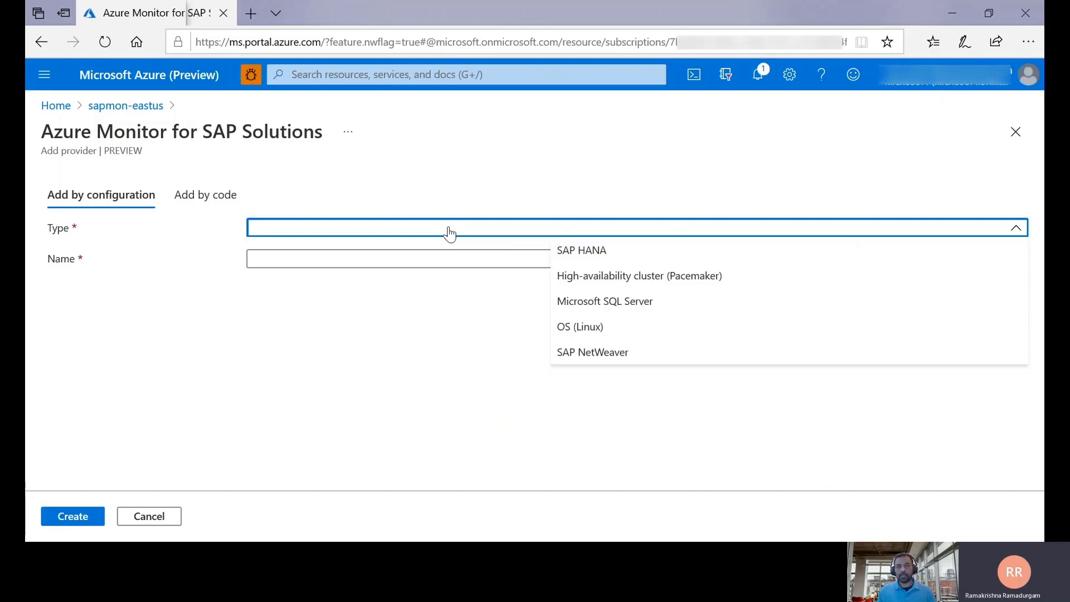
pyautogui.moveTo(527, 377)
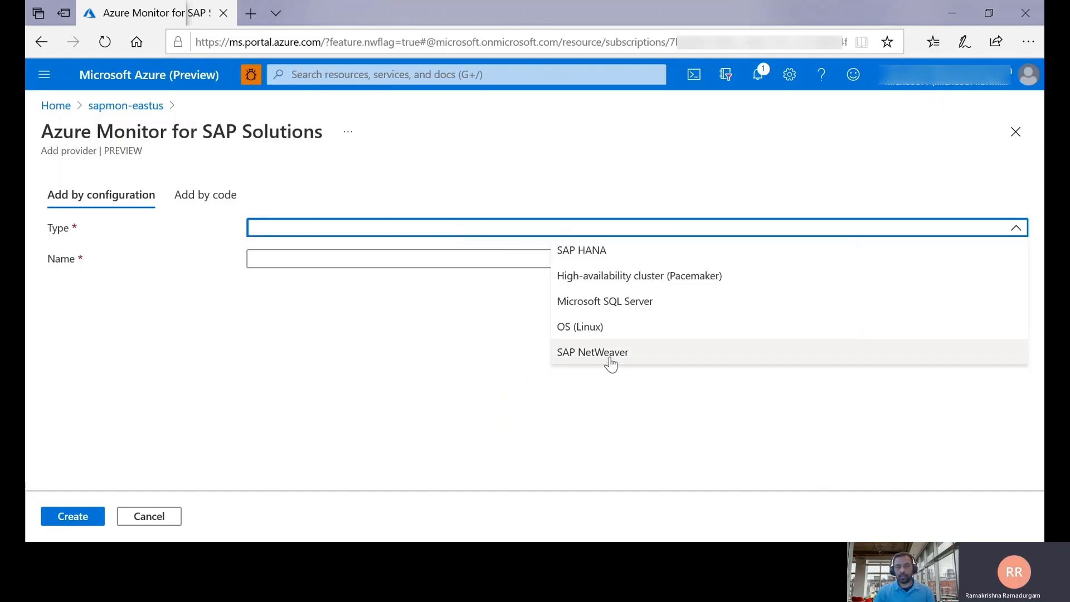
pyautogui.click(592, 351)
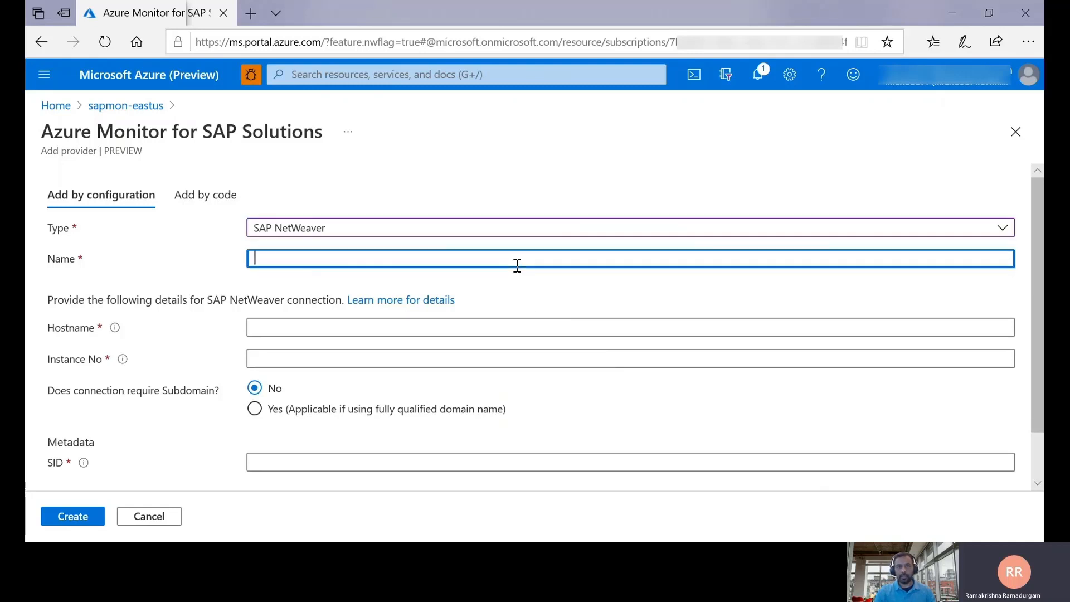
pyautogui.write('SAPONAZURE')
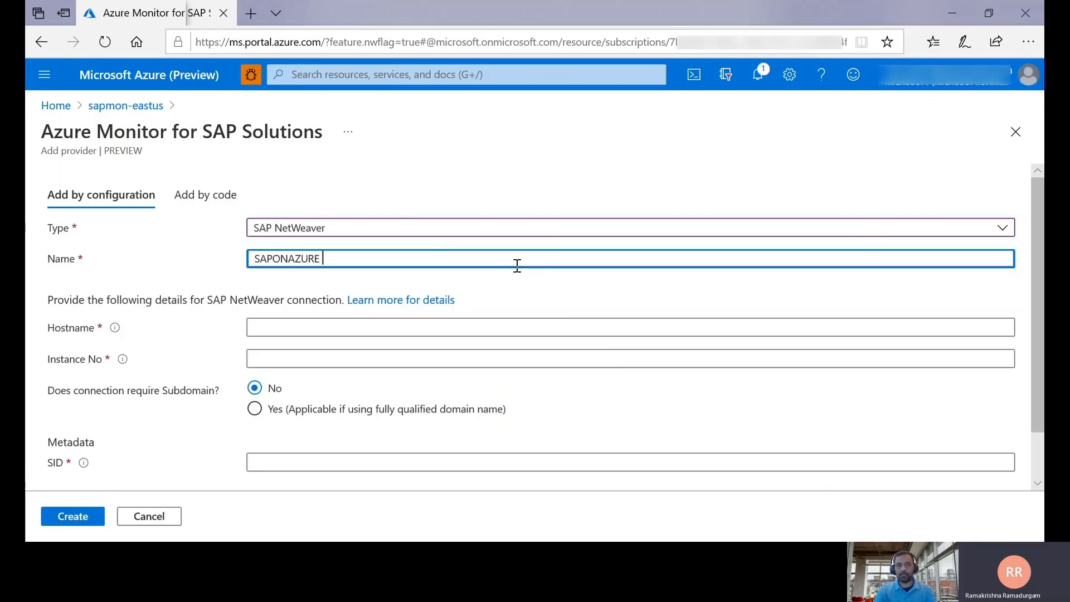
pyautogui.write('DEM')
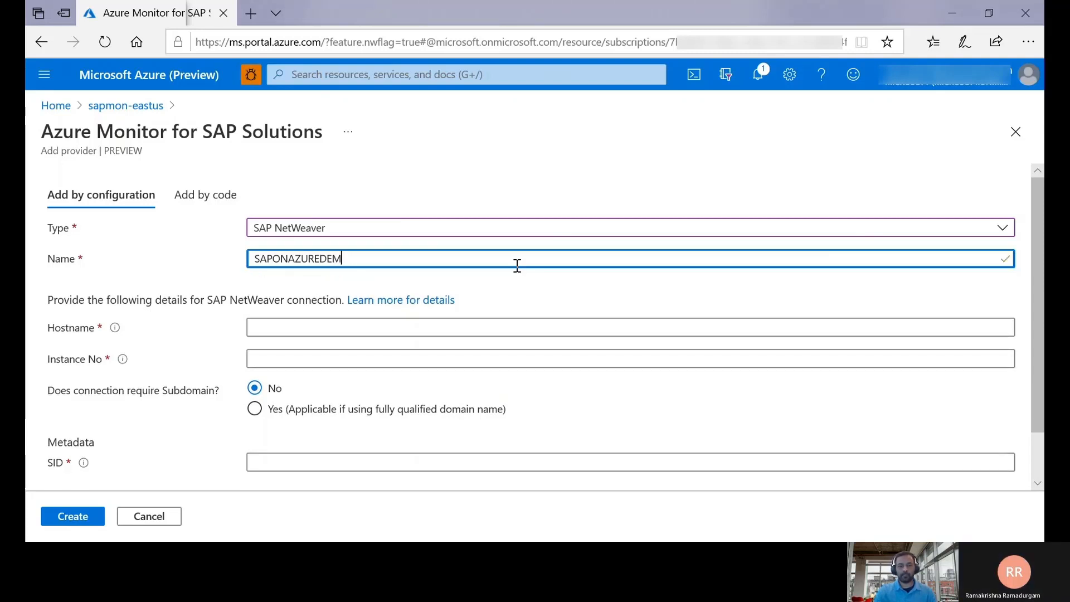
pyautogui.write('O')
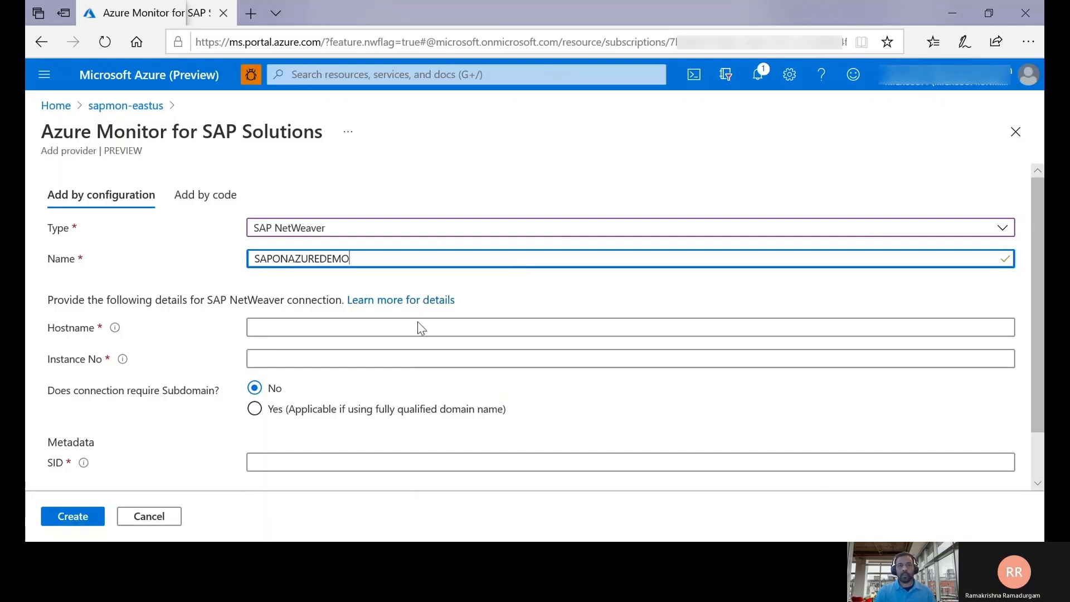
# Enter hostname 10.0.0.14 and instance 00, keeping the connection without a subdomain
pyautogui.click(418, 328)
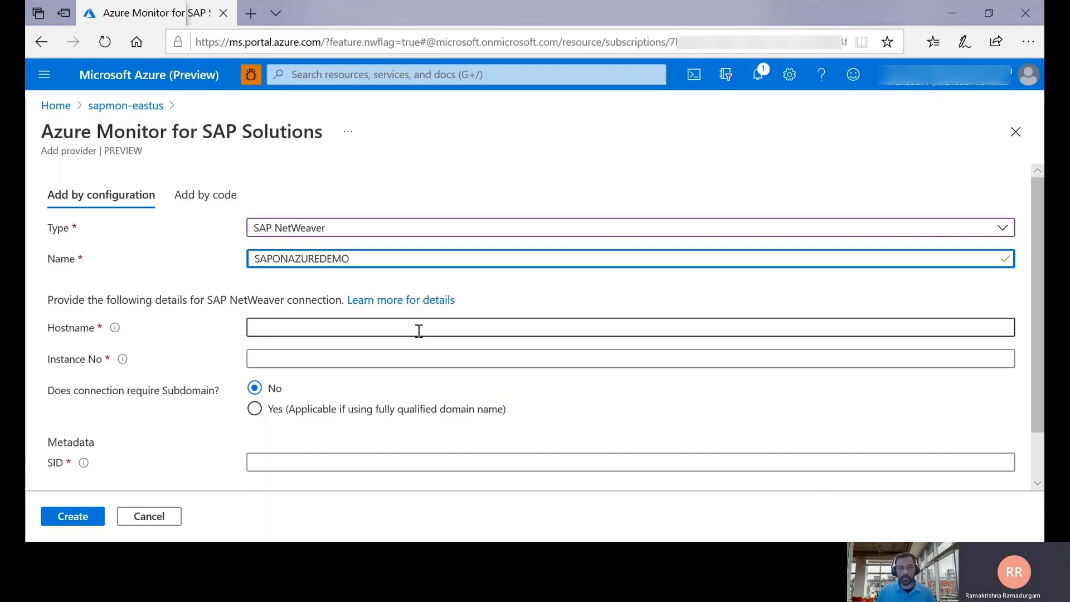
pyautogui.click(418, 327)
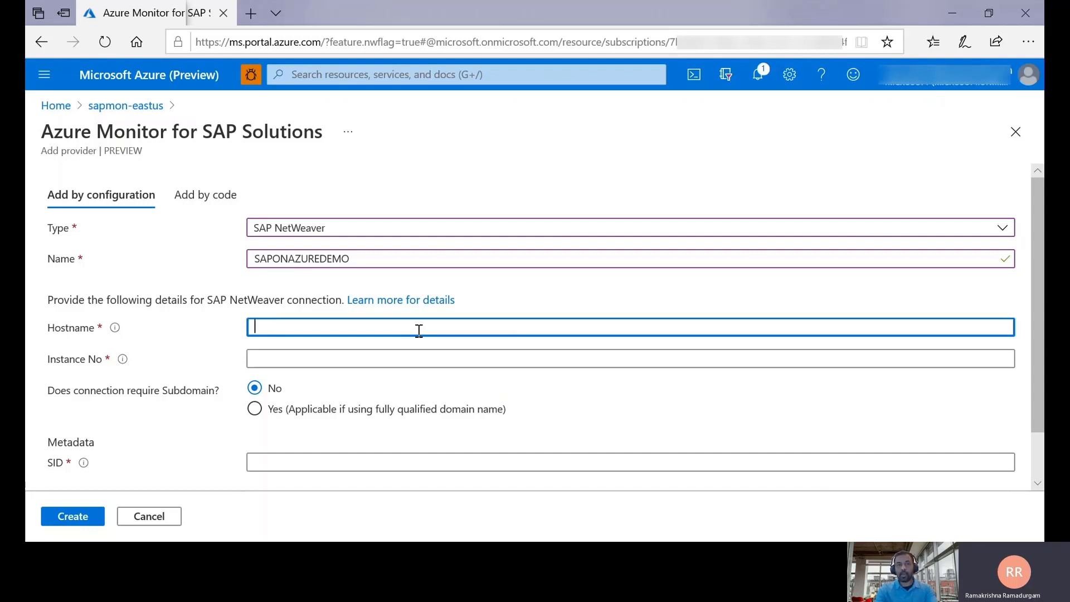
pyautogui.write('10.0.0.14')
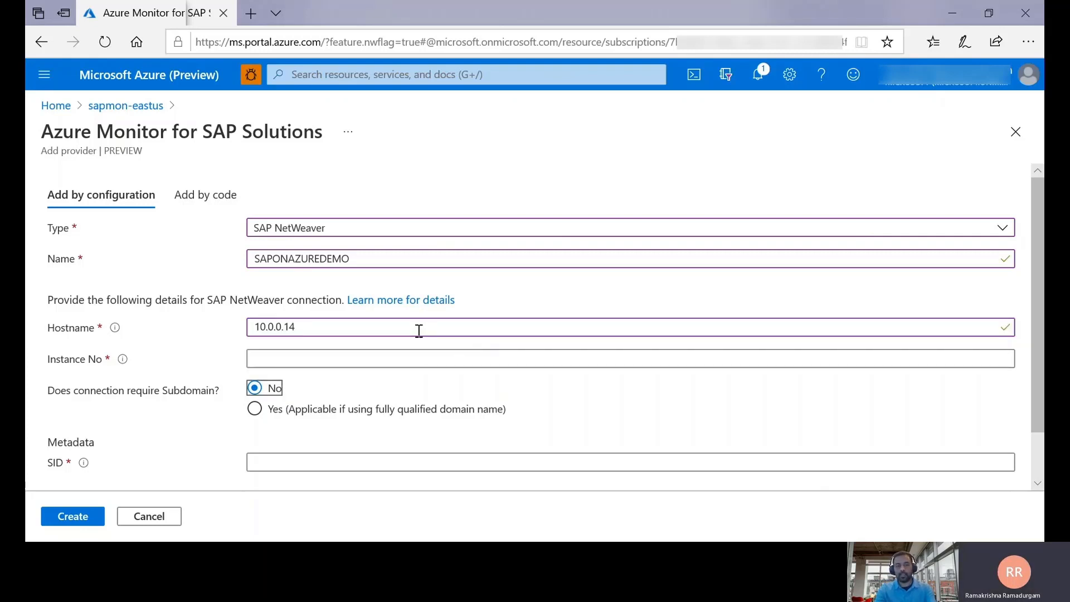
pyautogui.write('00')
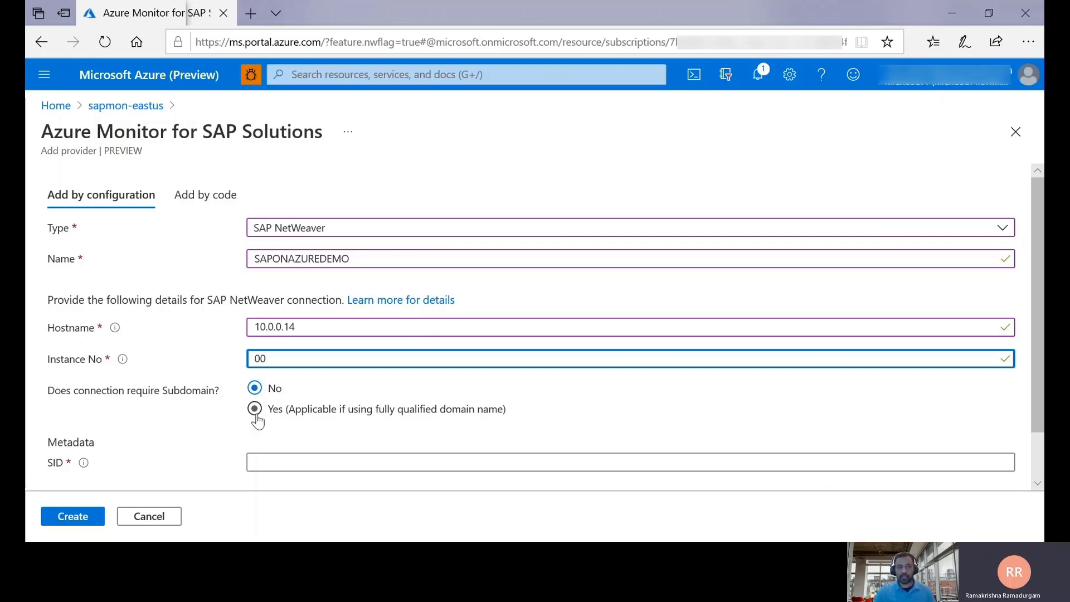
pyautogui.click(255, 408)
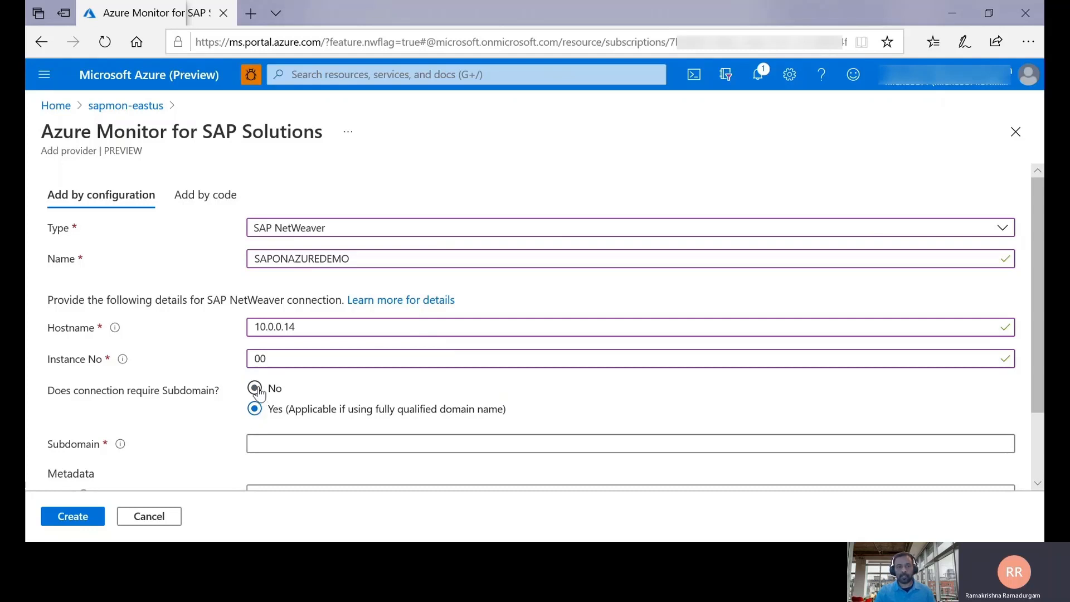
pyautogui.click(255, 388)
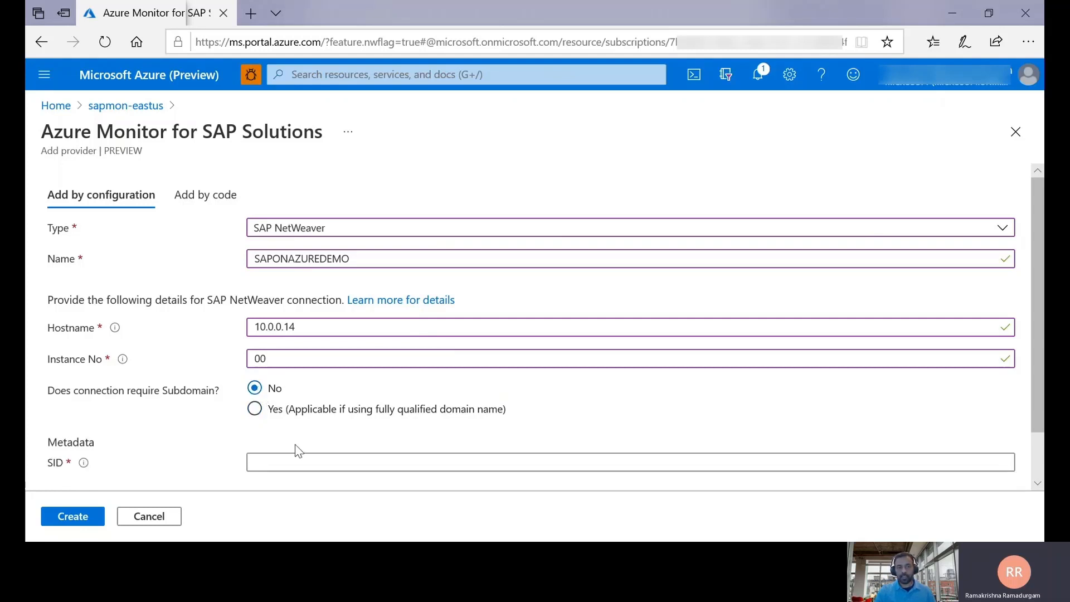
# Enter SID SAD and create the SAPONAZUREDEMO provider
pyautogui.click(303, 461)
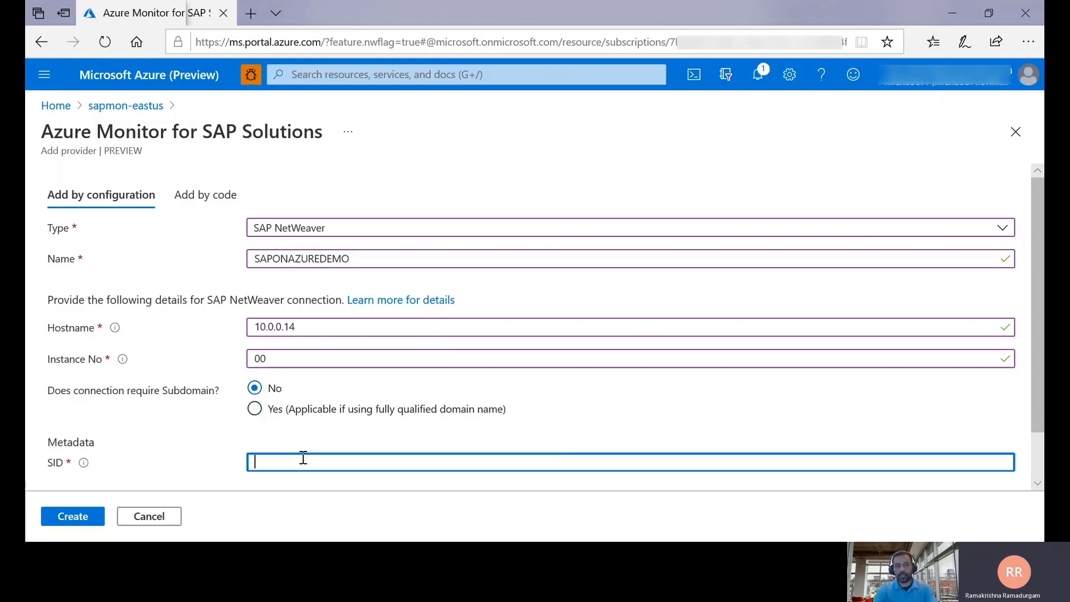
pyautogui.write('S')
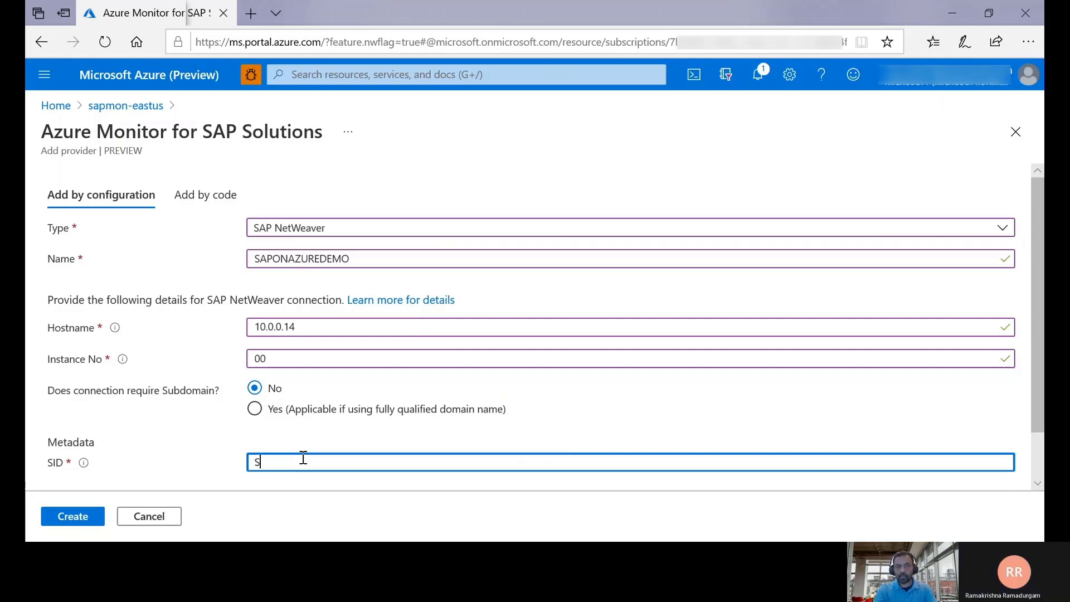
pyautogui.write('AD')
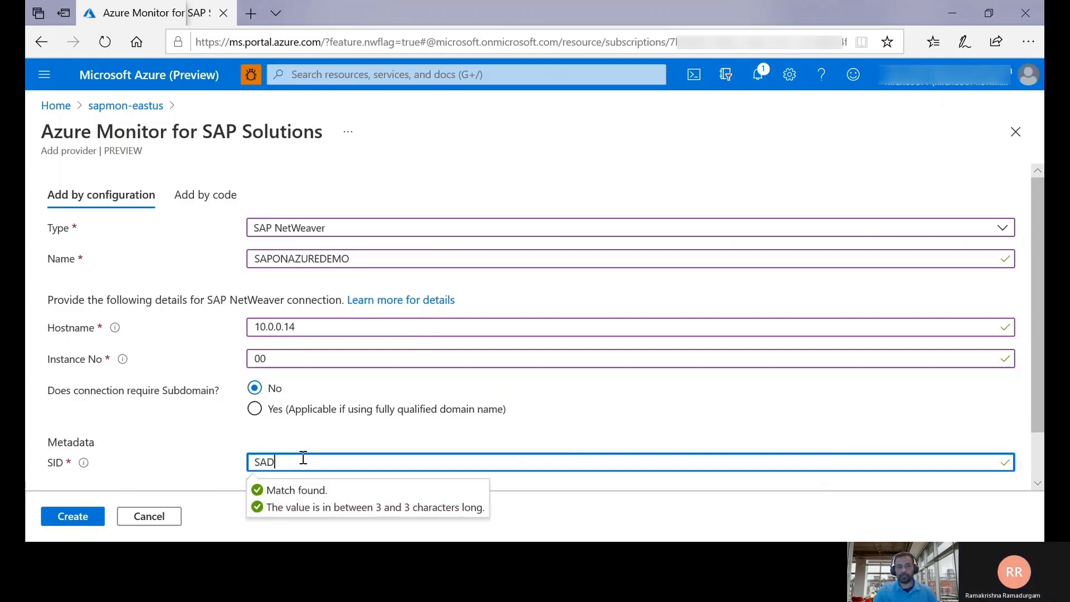
pyautogui.moveTo(73, 516)
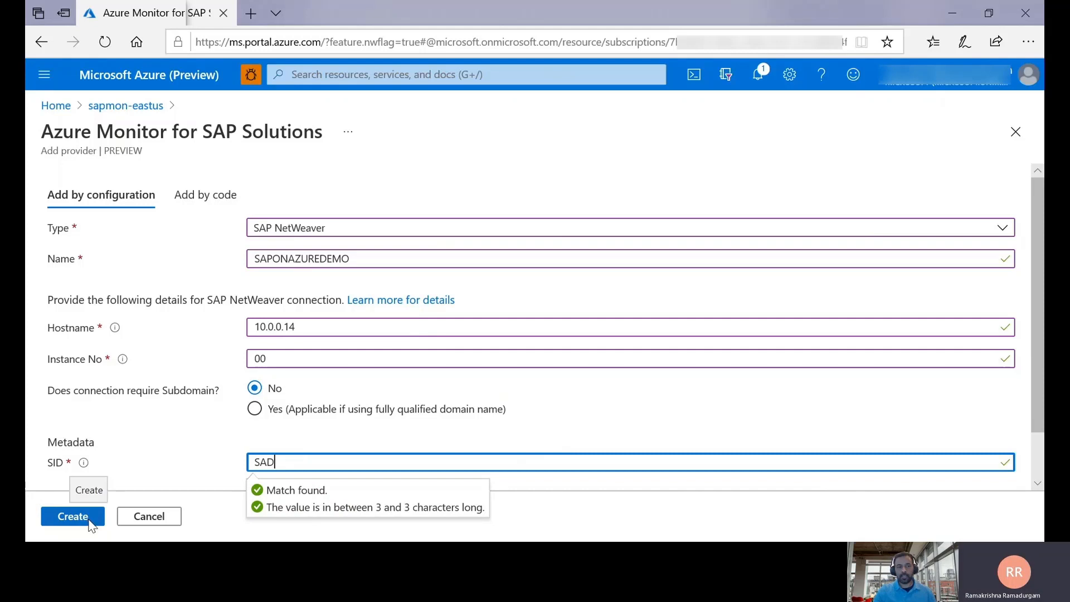
pyautogui.click(73, 516)
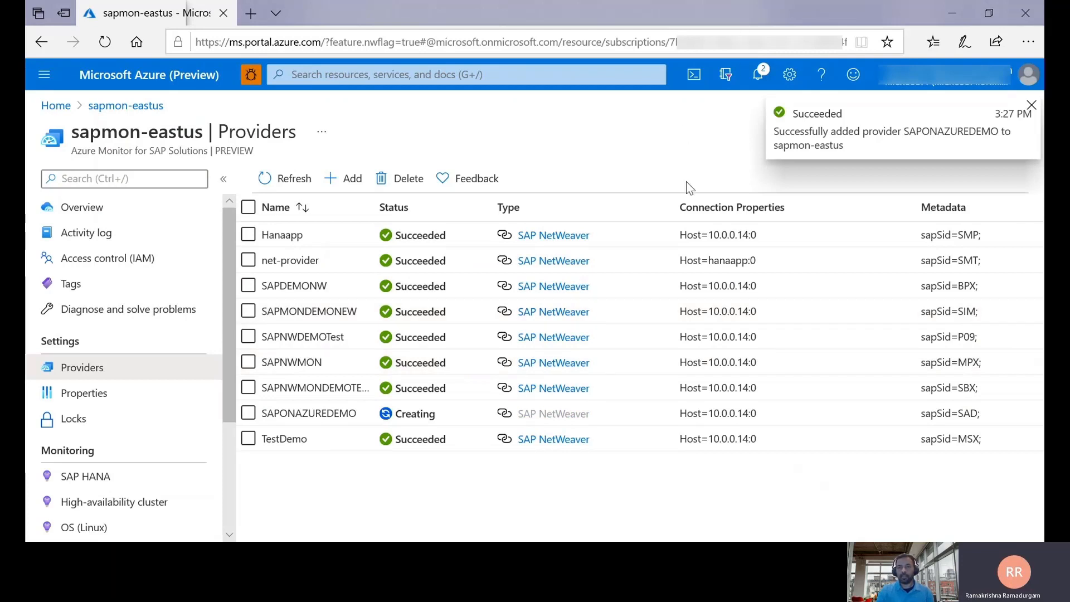
# Dismiss the notification and open the SAP NetWeaver workbook once SAPONAZUREDEMO shows Succeeded
pyautogui.click(1031, 105)
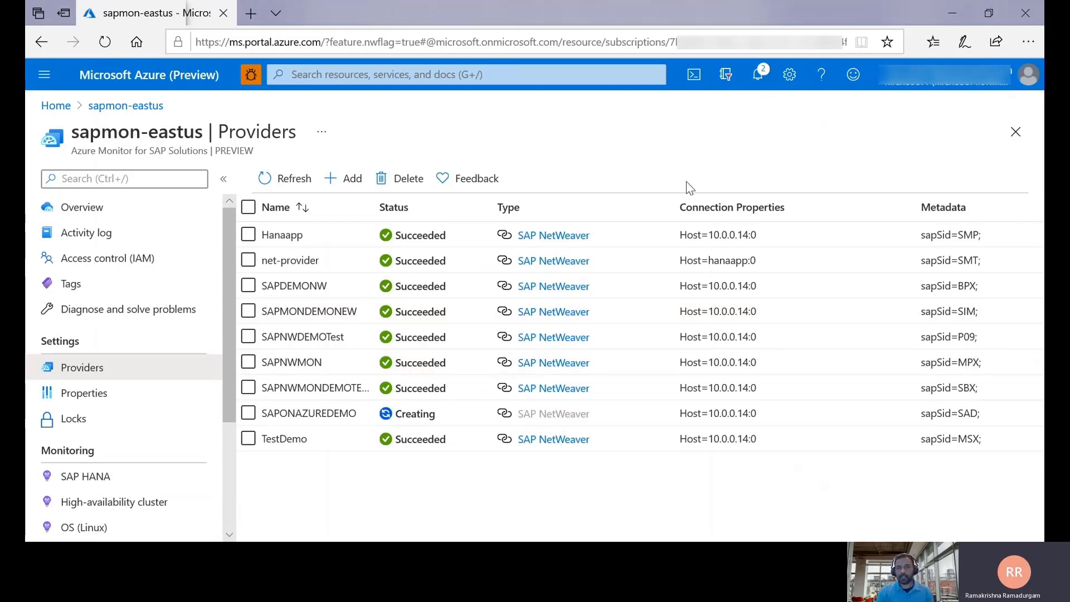
pyautogui.click(282, 179)
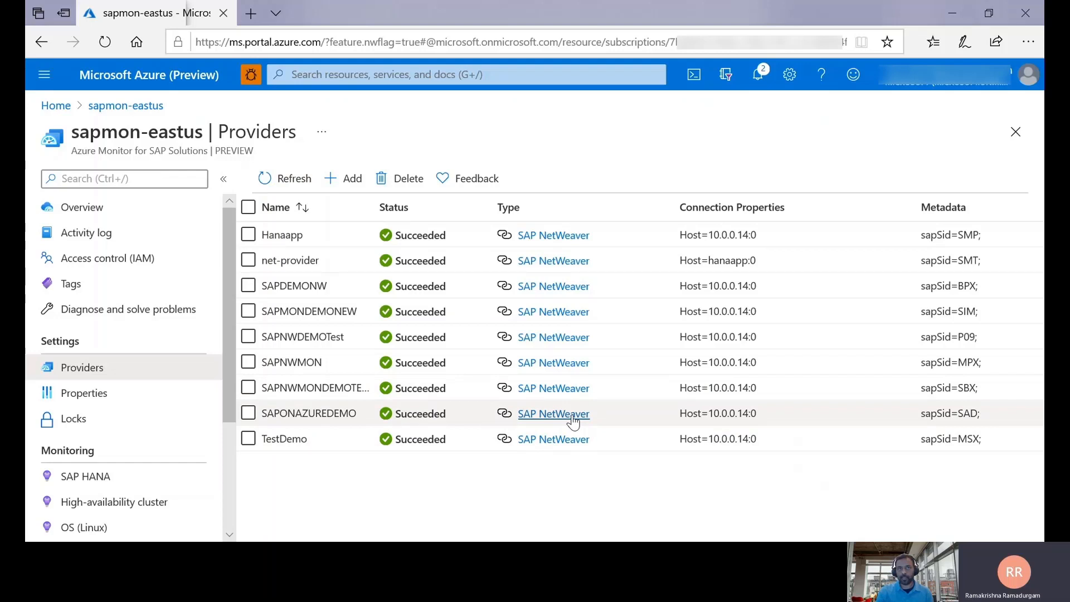
pyautogui.click(554, 413)
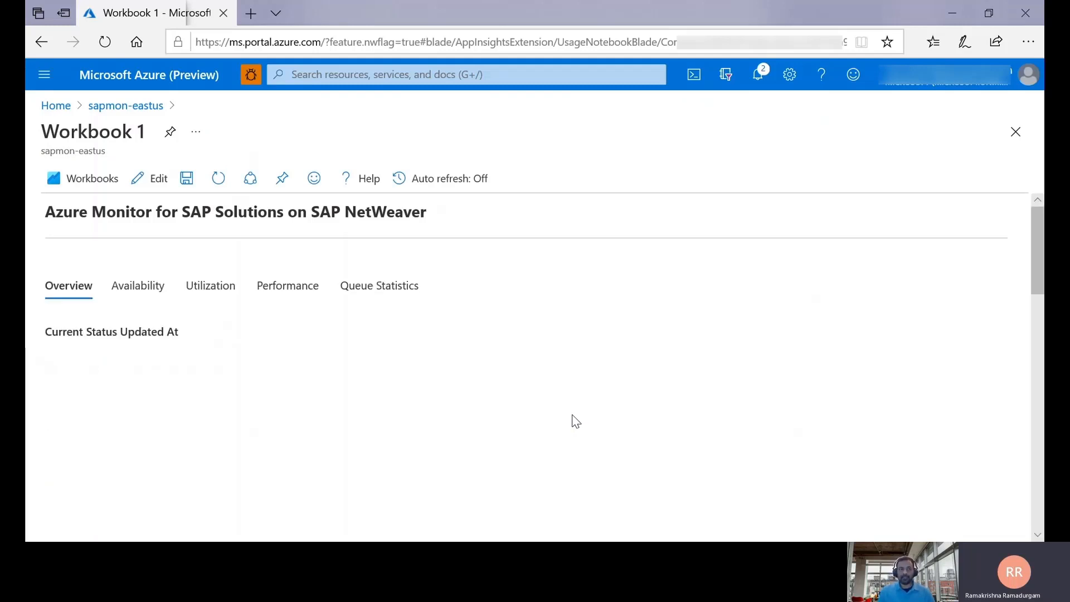
# Review the Overview availability hexagons and table including SAD, then show the Availability view
pyautogui.scroll(-3)
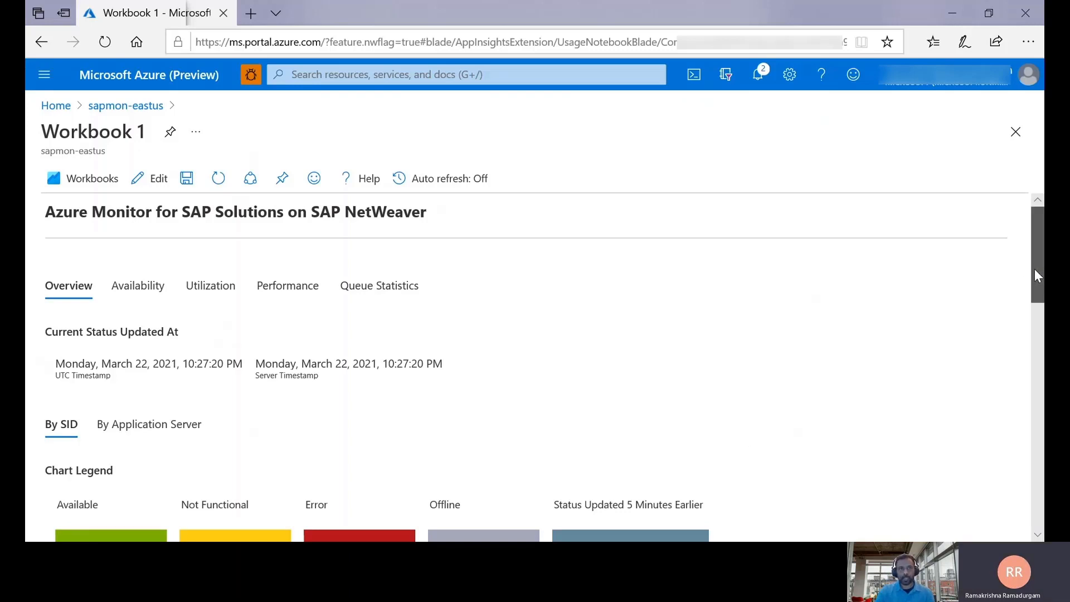
pyautogui.scroll(-3)
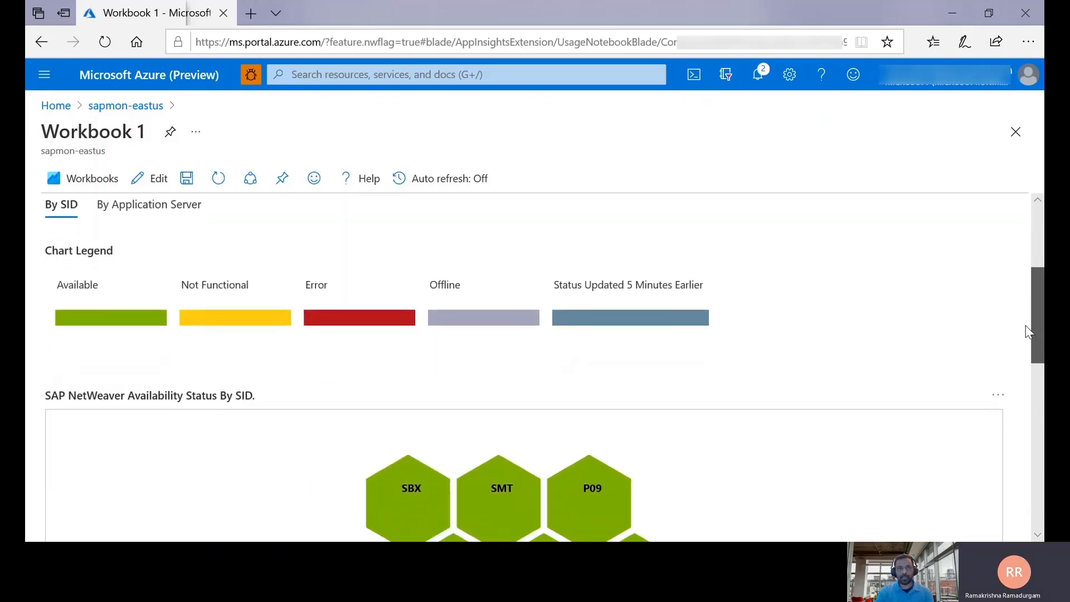
pyautogui.scroll(-3)
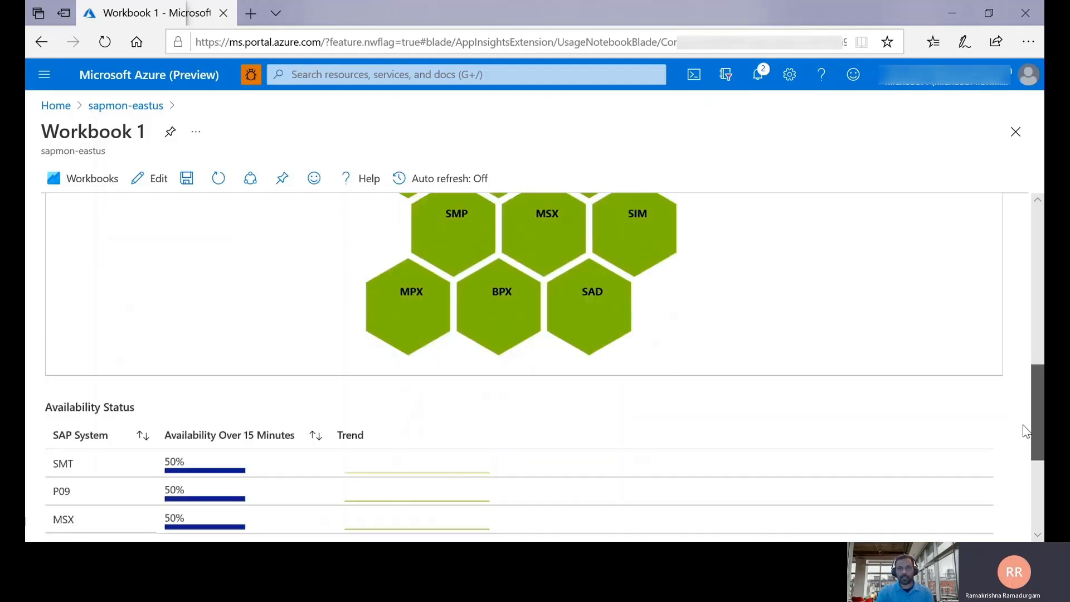
pyautogui.scroll(-3)
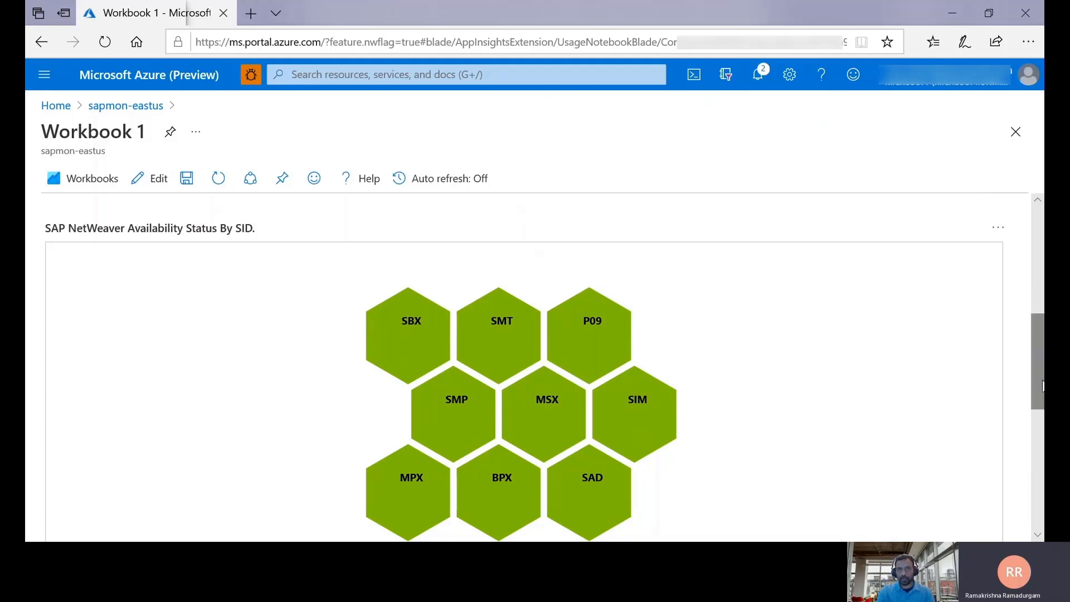
pyautogui.click(139, 286)
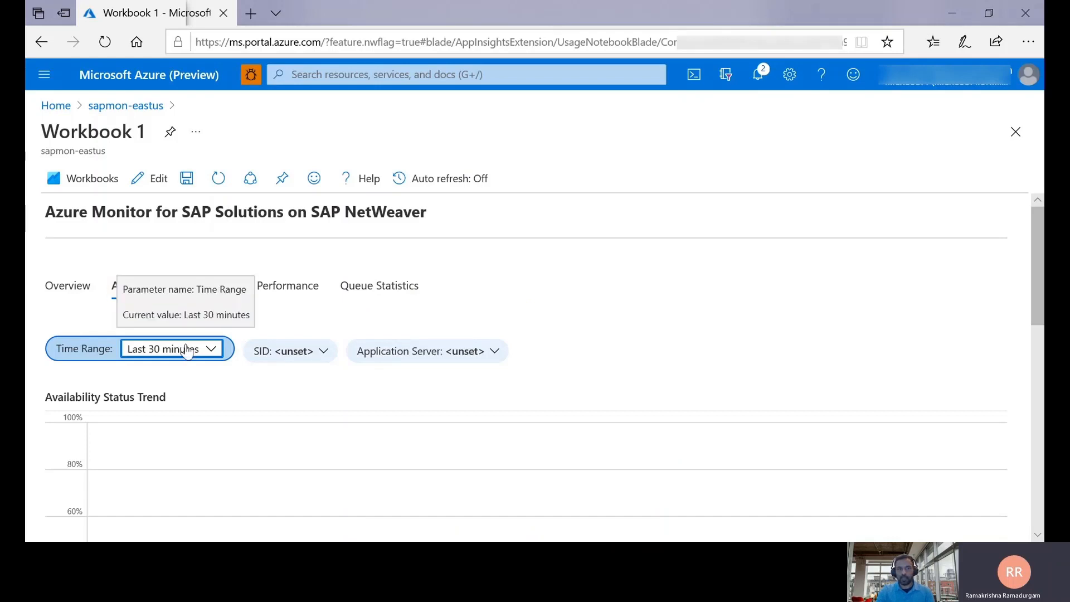
# Check the time range choices, view Performance enqueue lock statistics, then show the Utilization view
pyautogui.click(173, 348)
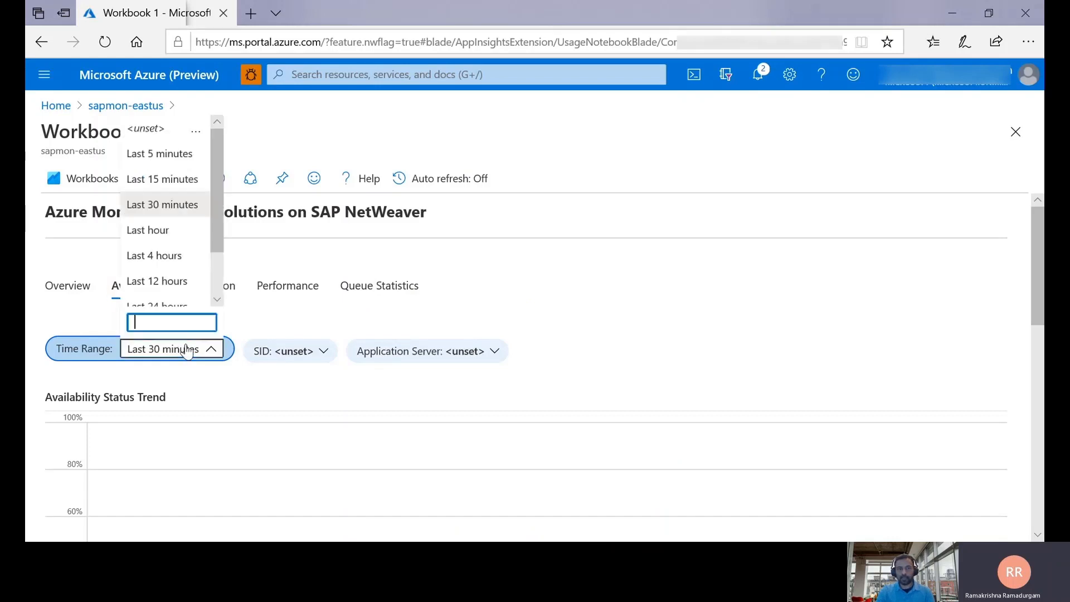
pyautogui.scroll(-3)
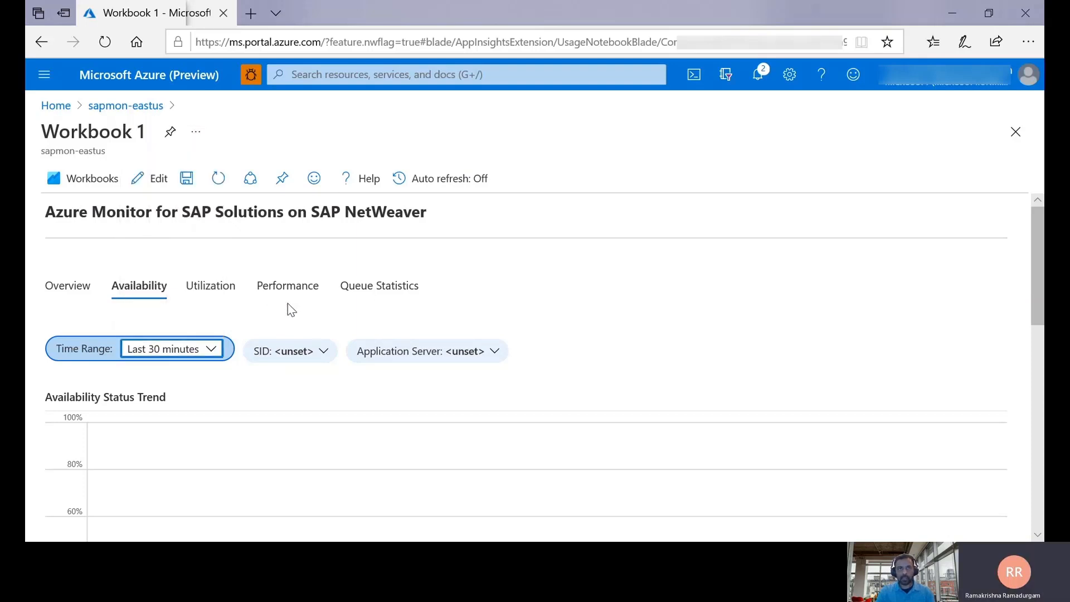
pyautogui.moveTo(282, 303)
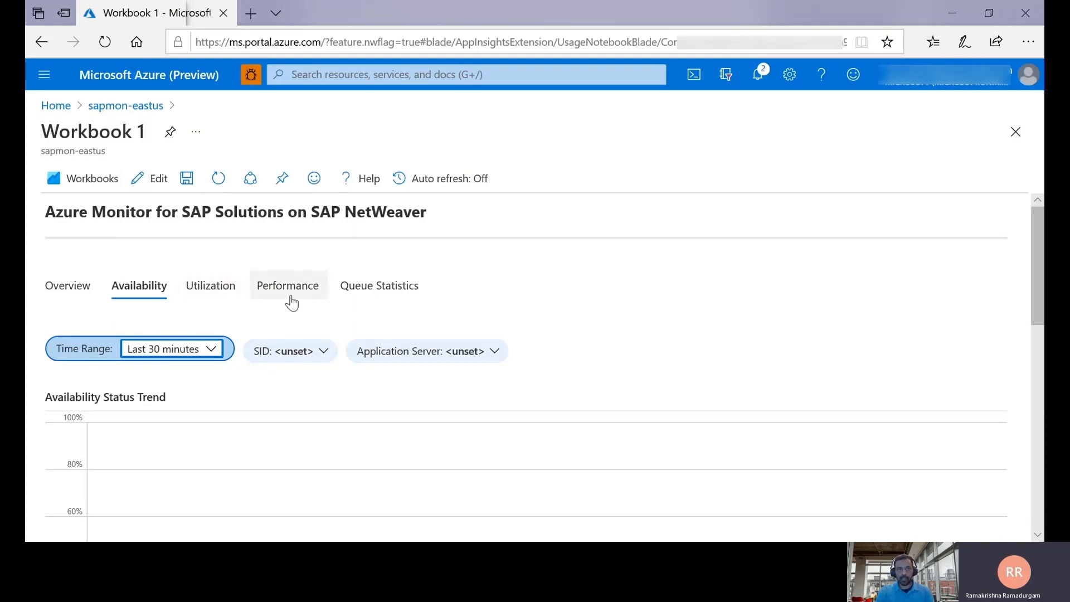
pyautogui.click(288, 285)
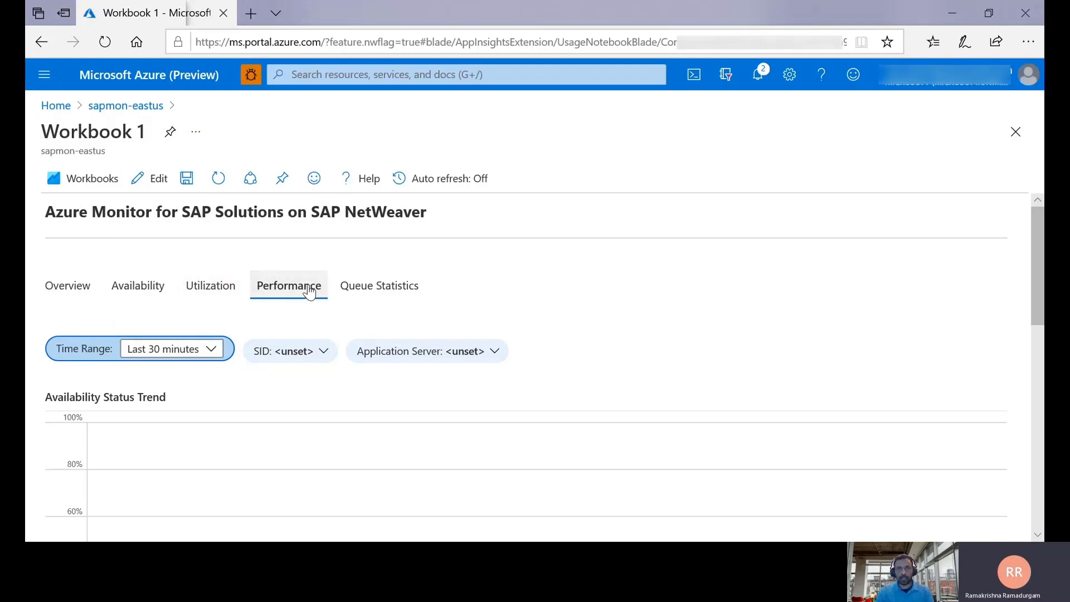
pyautogui.click(288, 285)
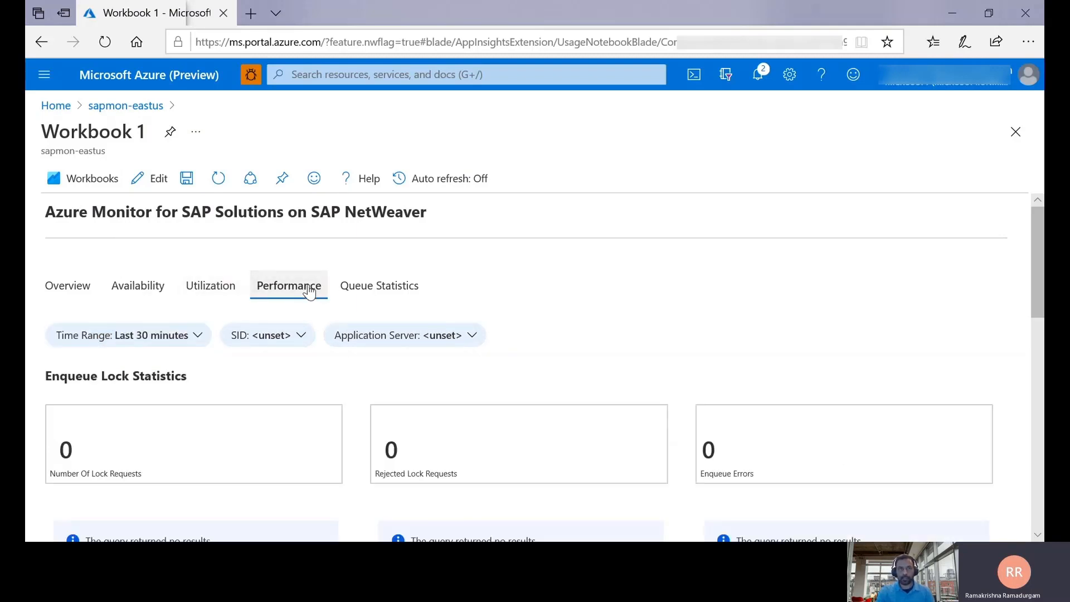
pyautogui.moveTo(211, 285)
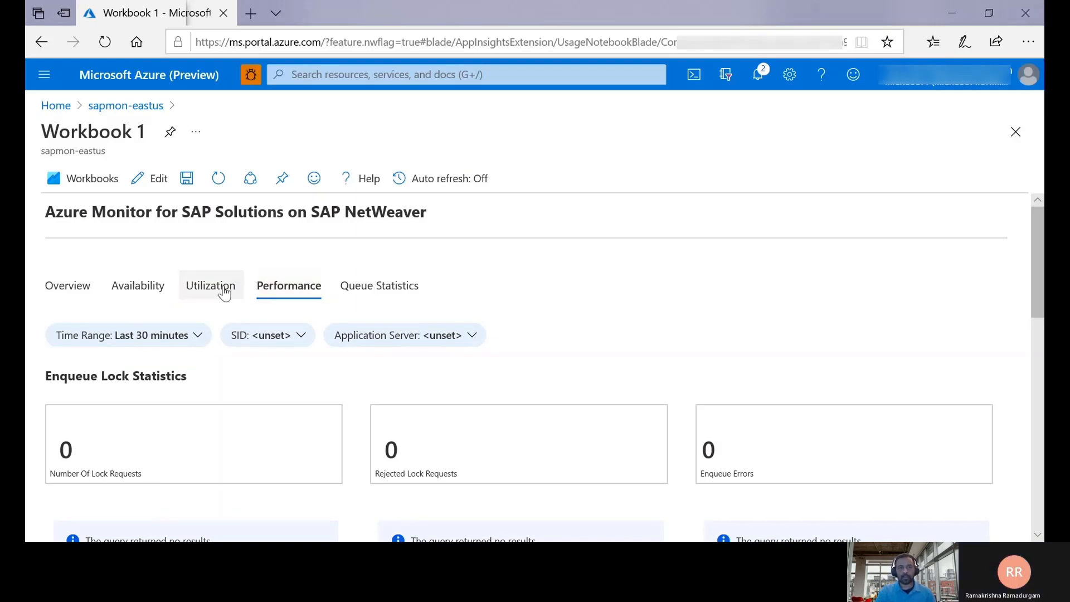
pyautogui.click(211, 285)
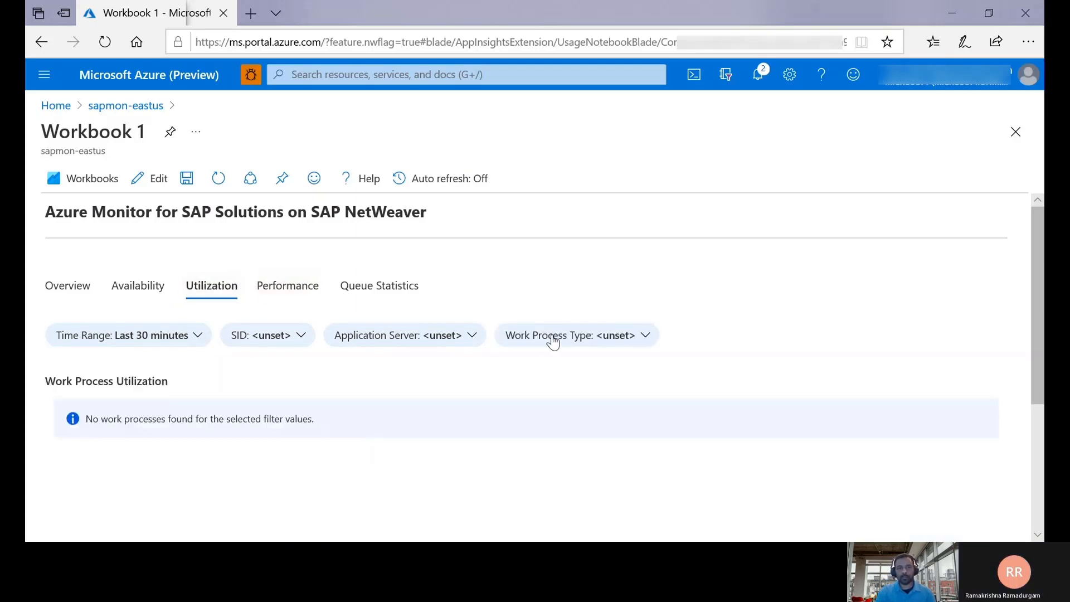
# Filter work process utilization to type DIA for SID SAD
pyautogui.click(576, 335)
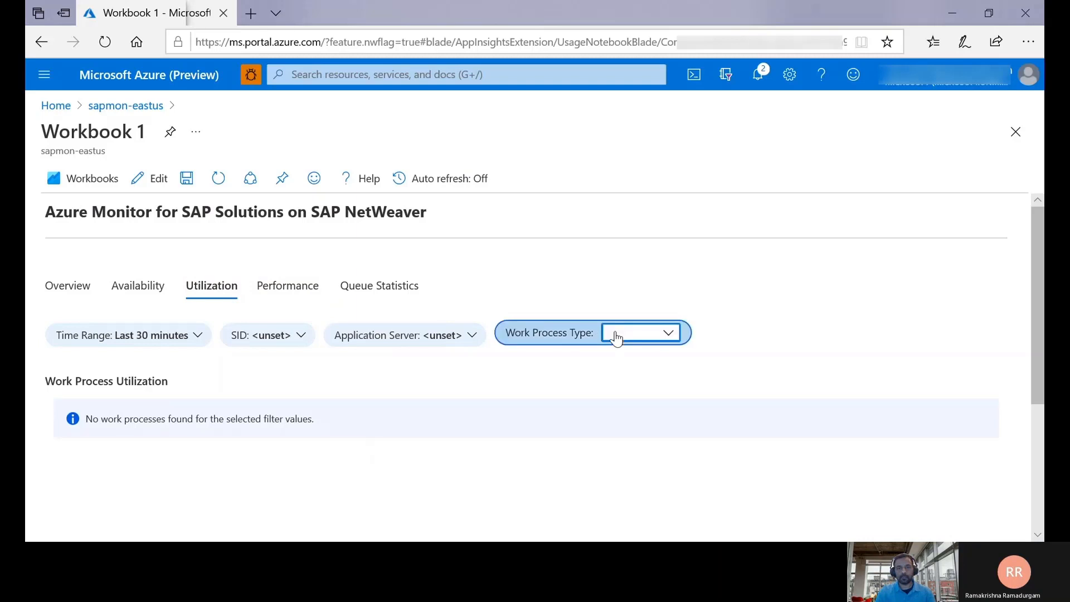
pyautogui.click(638, 332)
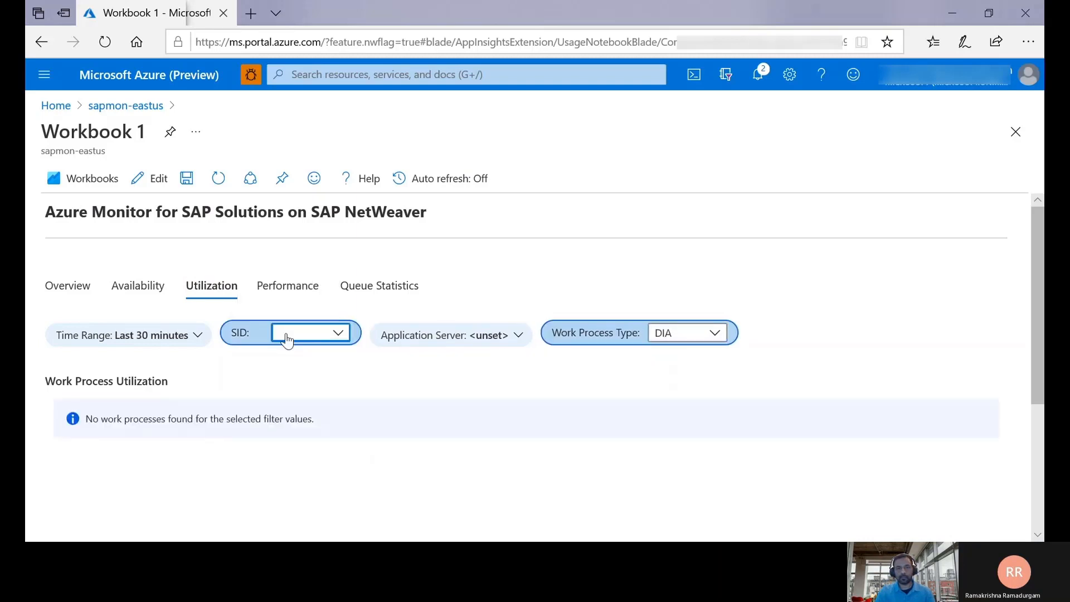
pyautogui.click(311, 332)
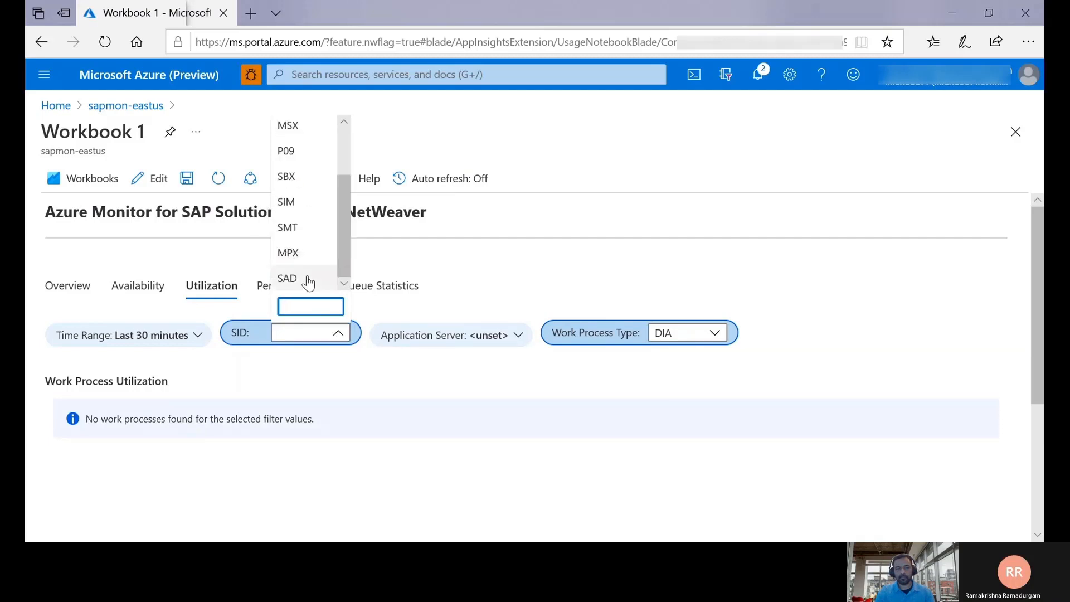
pyautogui.click(286, 277)
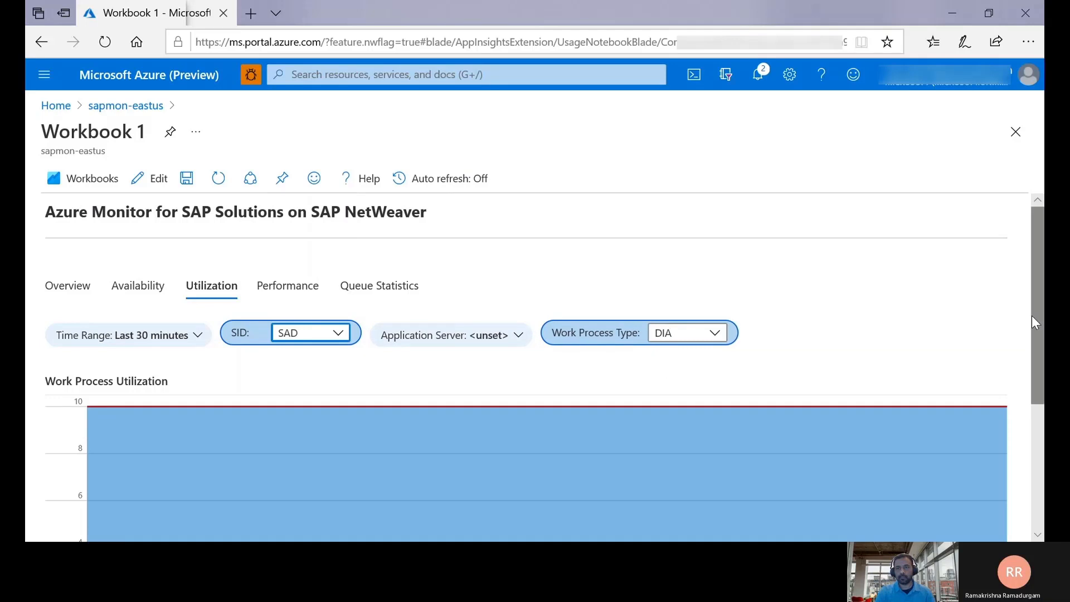
pyautogui.scroll(-3)
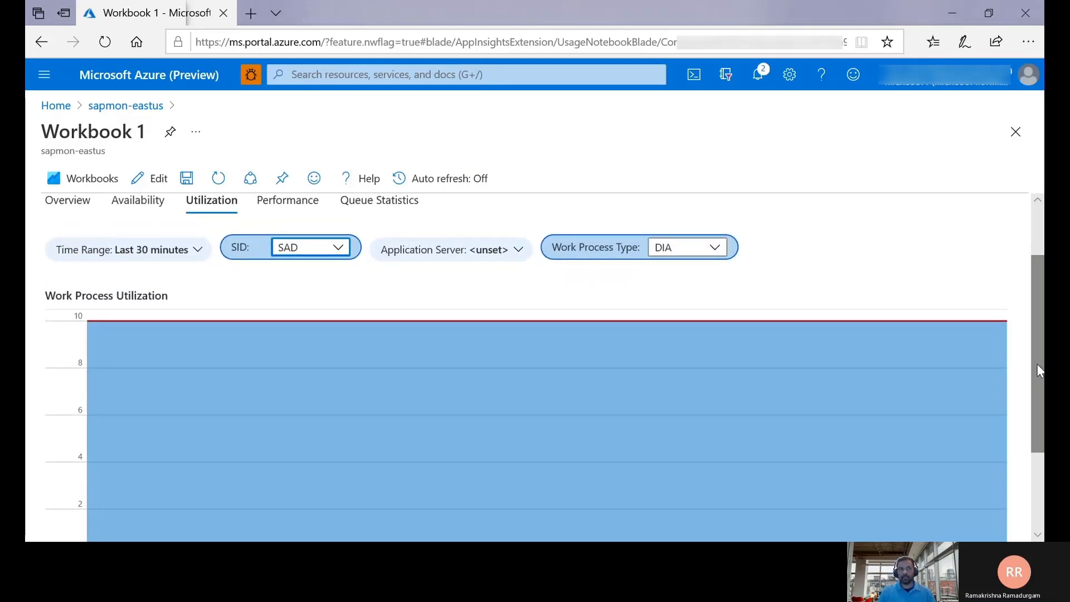